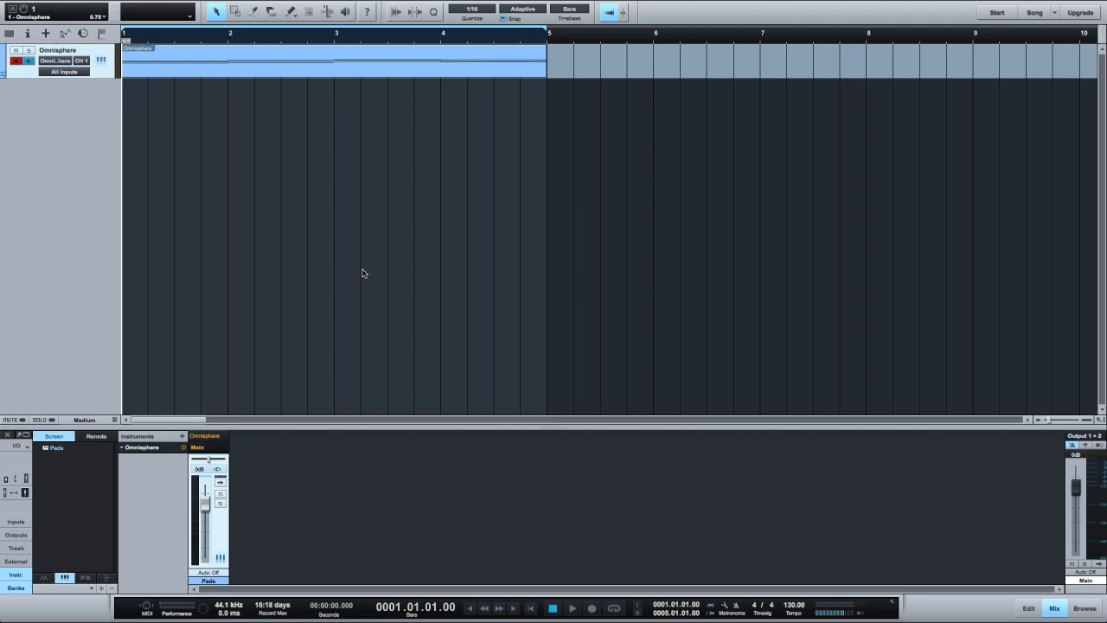
{"action": "mouse_move", "coordinate": [239, 171]}
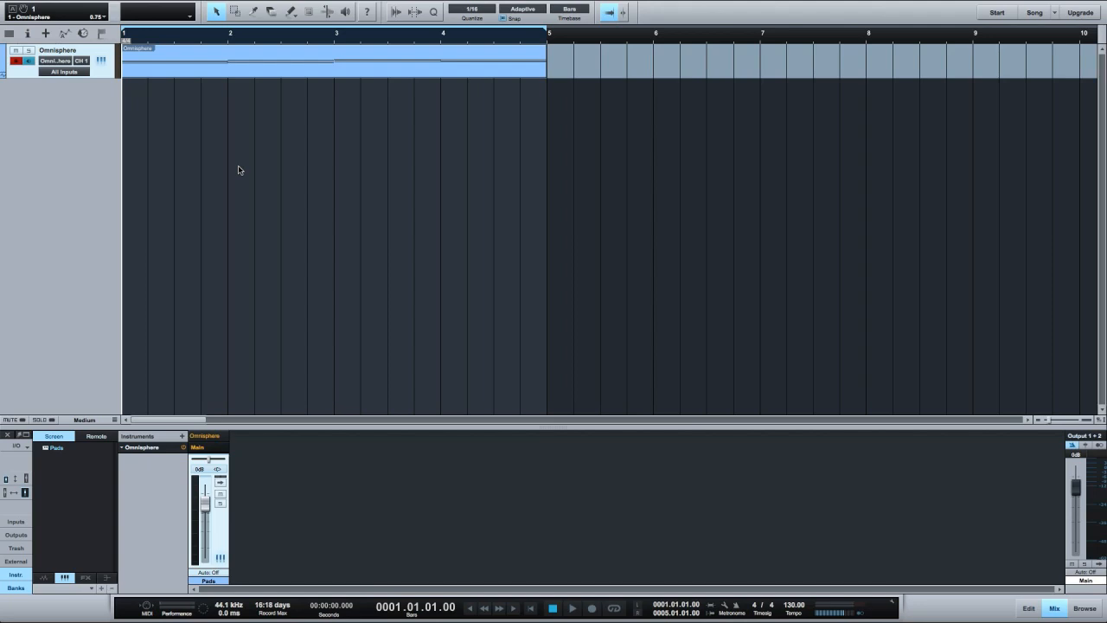
{"action": "mouse_move", "coordinate": [169, 142]}
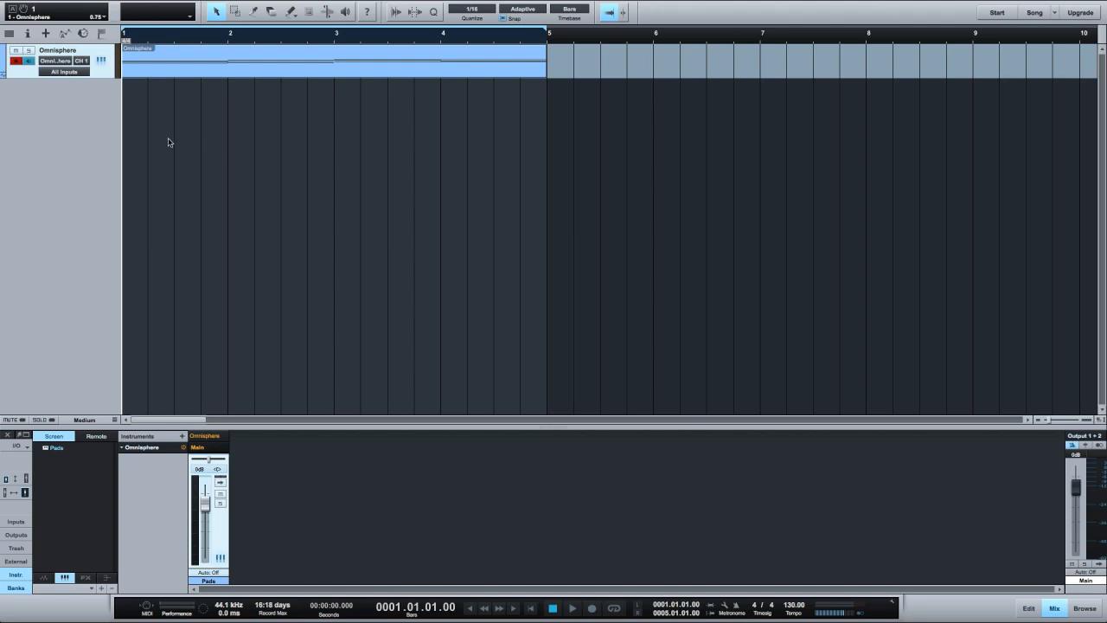
Rename the Omnisphere track to 'Pads', play back its chord part and stop playback.
{"action": "double_click", "coordinate": [57, 49]}
{"action": "type", "text": "Pads"}
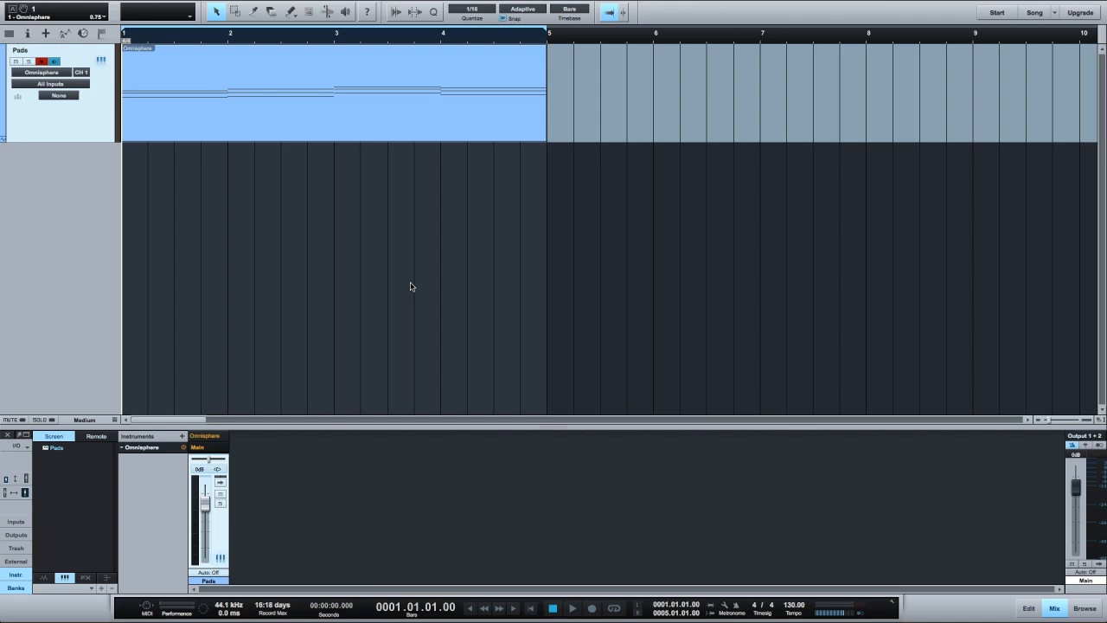
{"action": "mouse_move", "coordinate": [239, 82]}
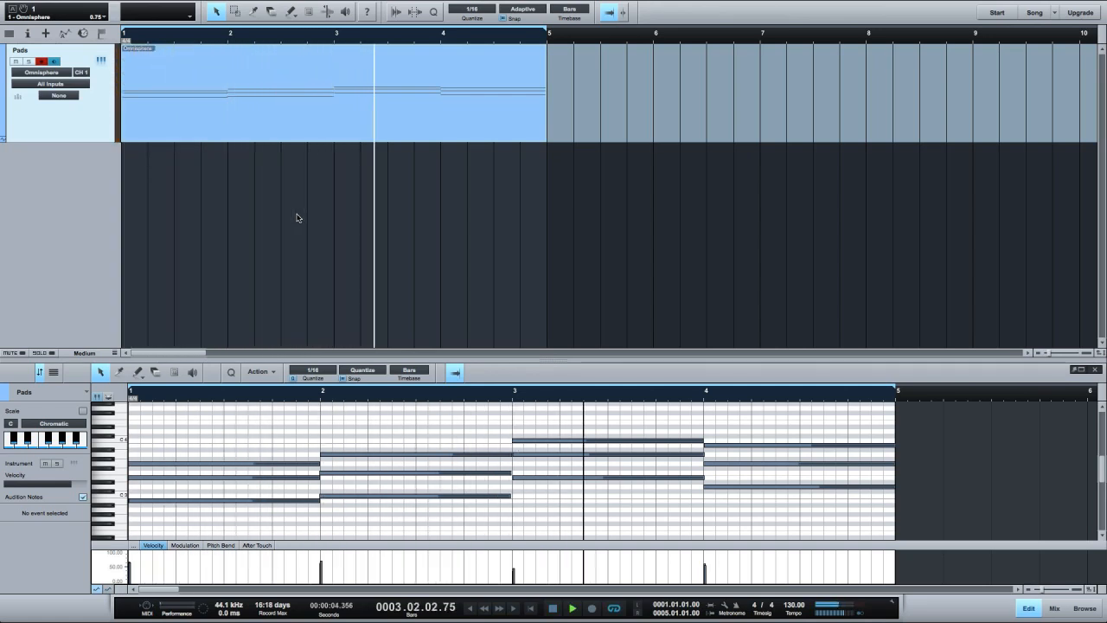
{"action": "left_click", "coordinate": [571, 607]}
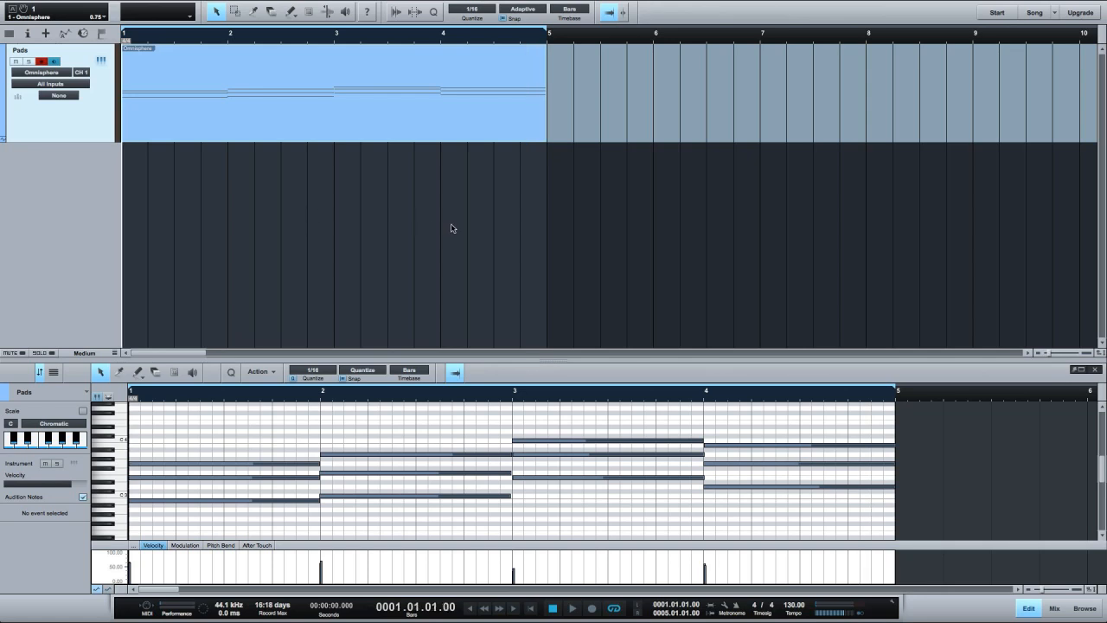
{"action": "mouse_move", "coordinate": [519, 232]}
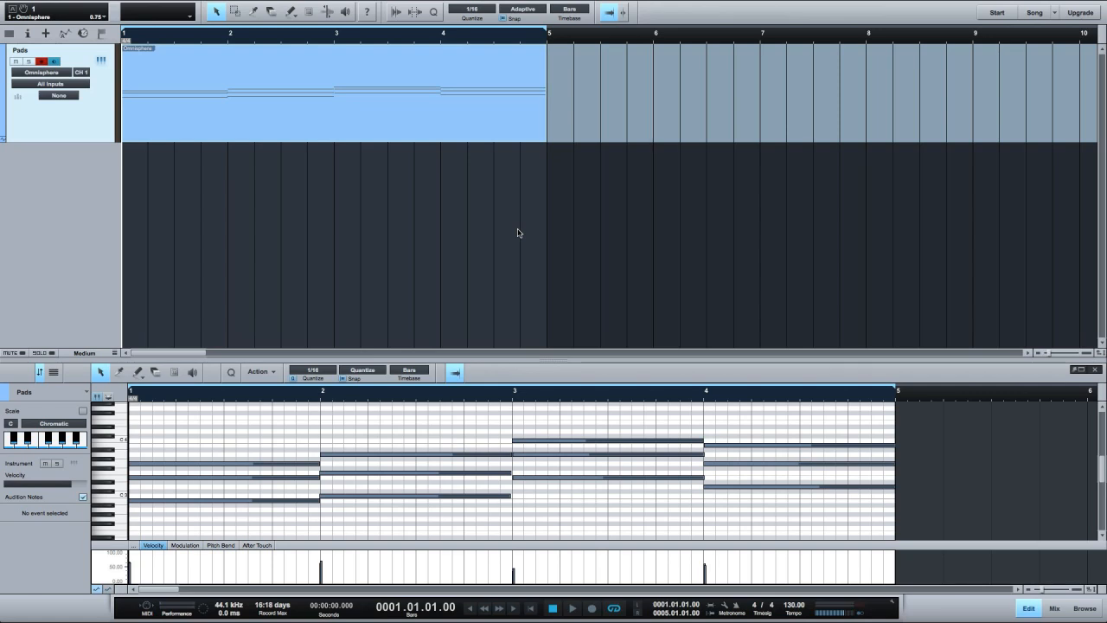
Insert a PreSonus Compressor on the Pads track and enable its sidechain input.
{"action": "left_click", "coordinate": [1085, 609]}
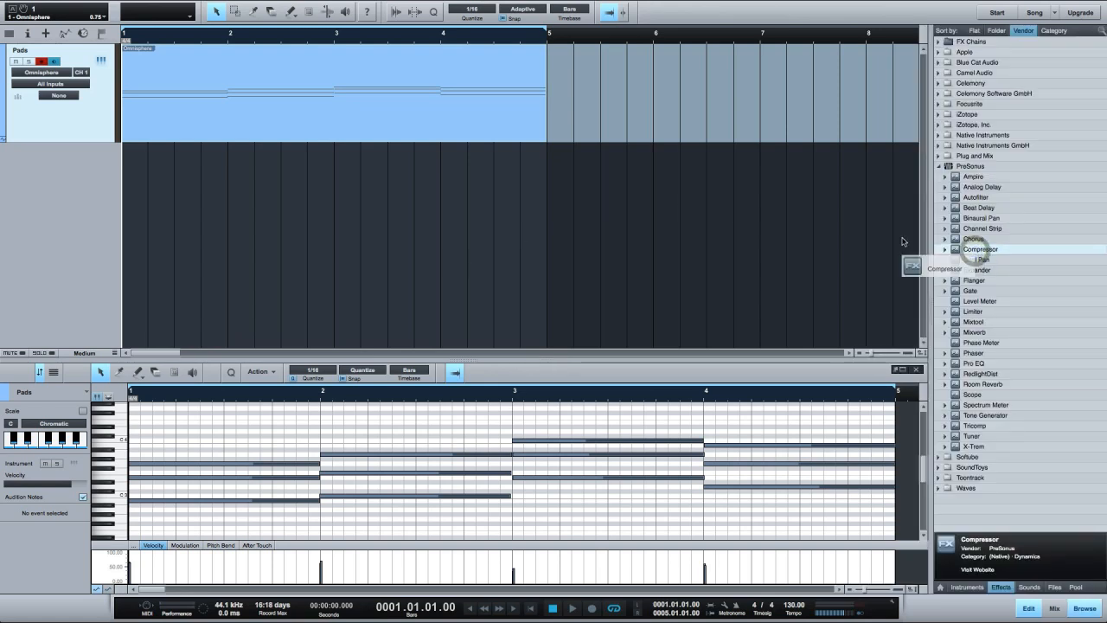
{"action": "double_click", "coordinate": [979, 249]}
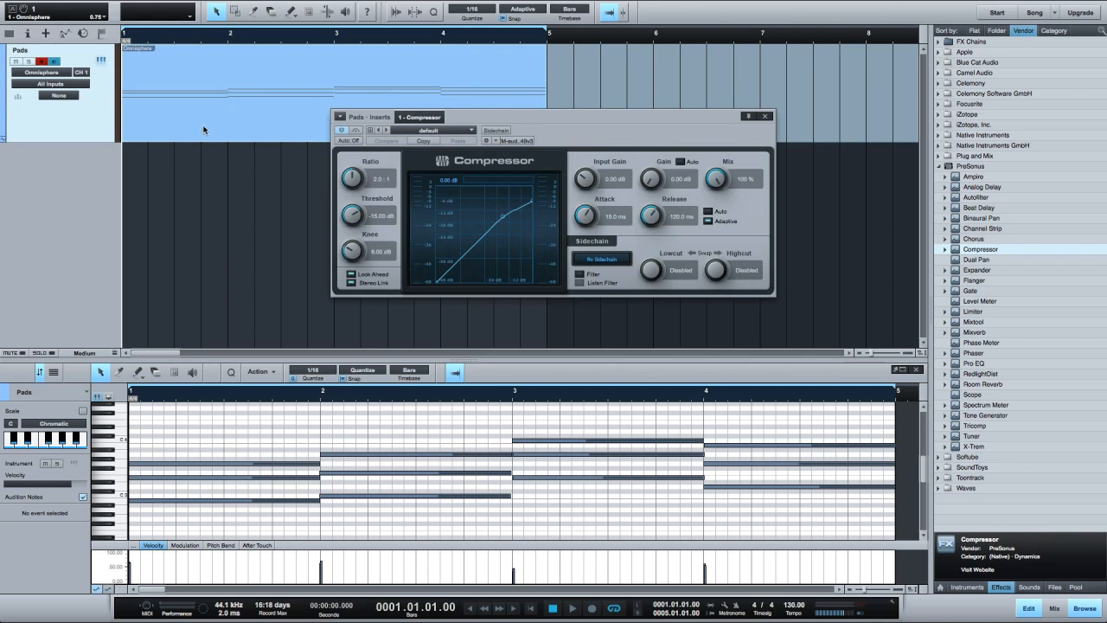
{"action": "mouse_move", "coordinate": [543, 124]}
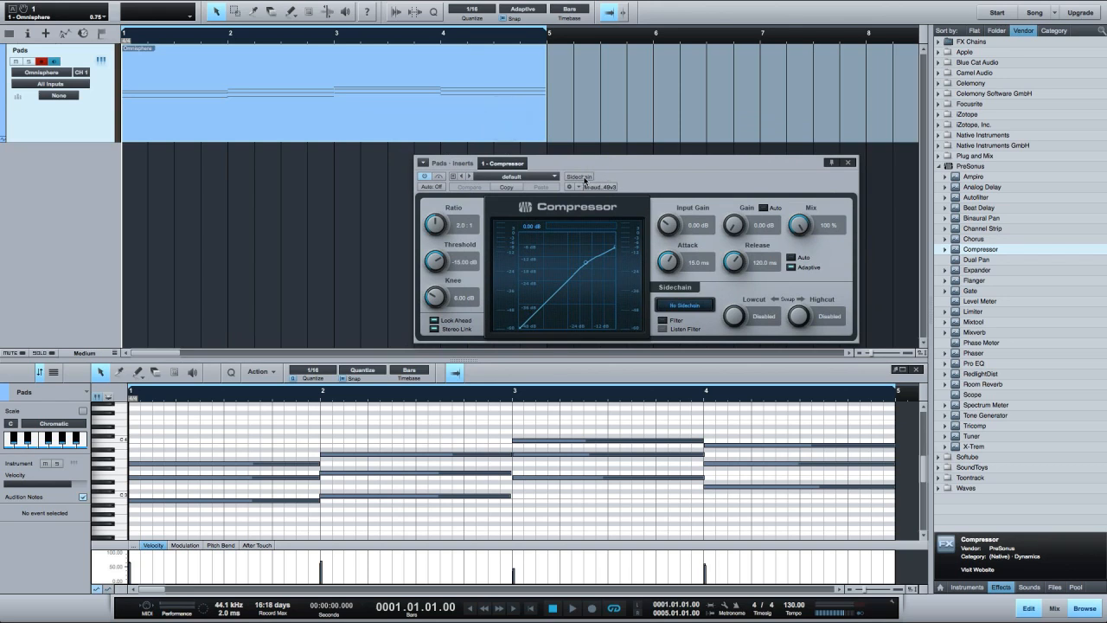
{"action": "left_click", "coordinate": [685, 305]}
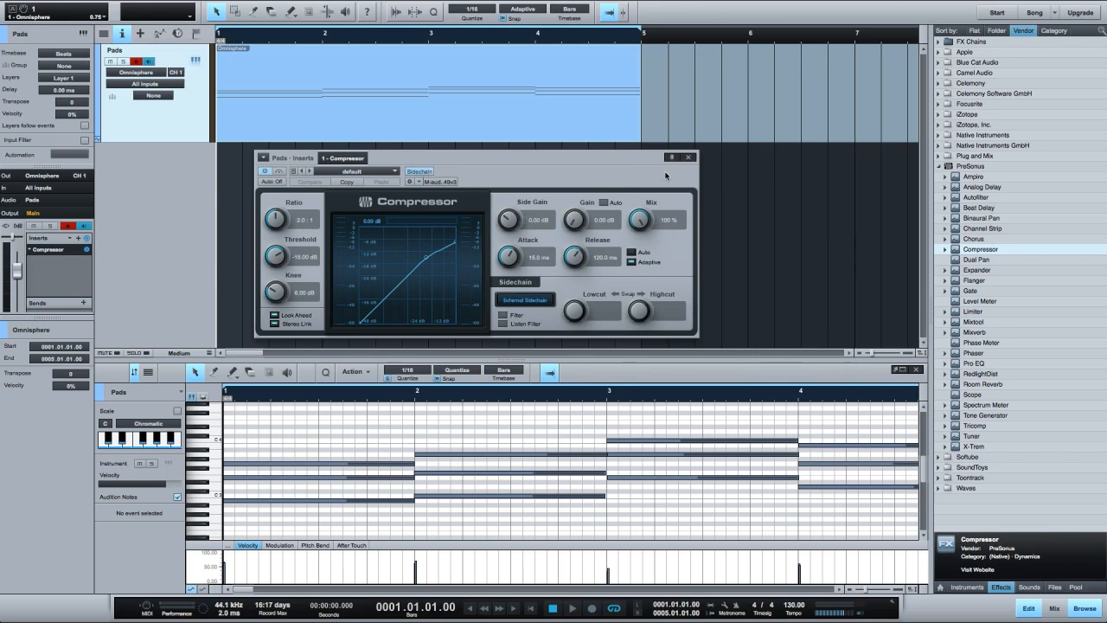
Close the Compressor settings window, leaving the effect on the Pads insert chain.
{"action": "left_click", "coordinate": [689, 156]}
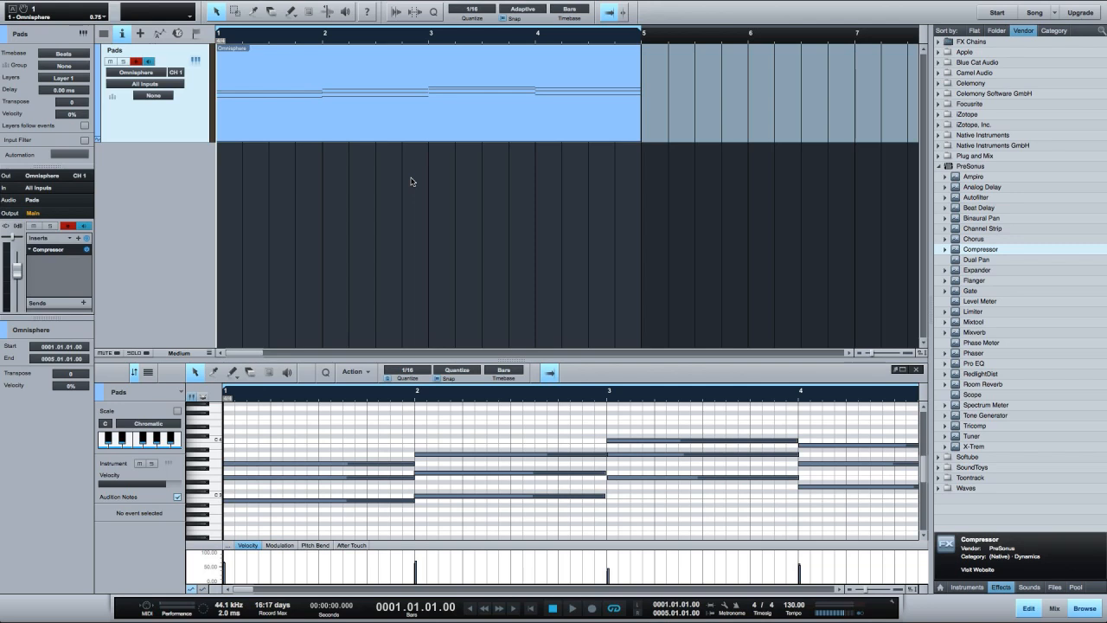
{"action": "mouse_move", "coordinate": [512, 215]}
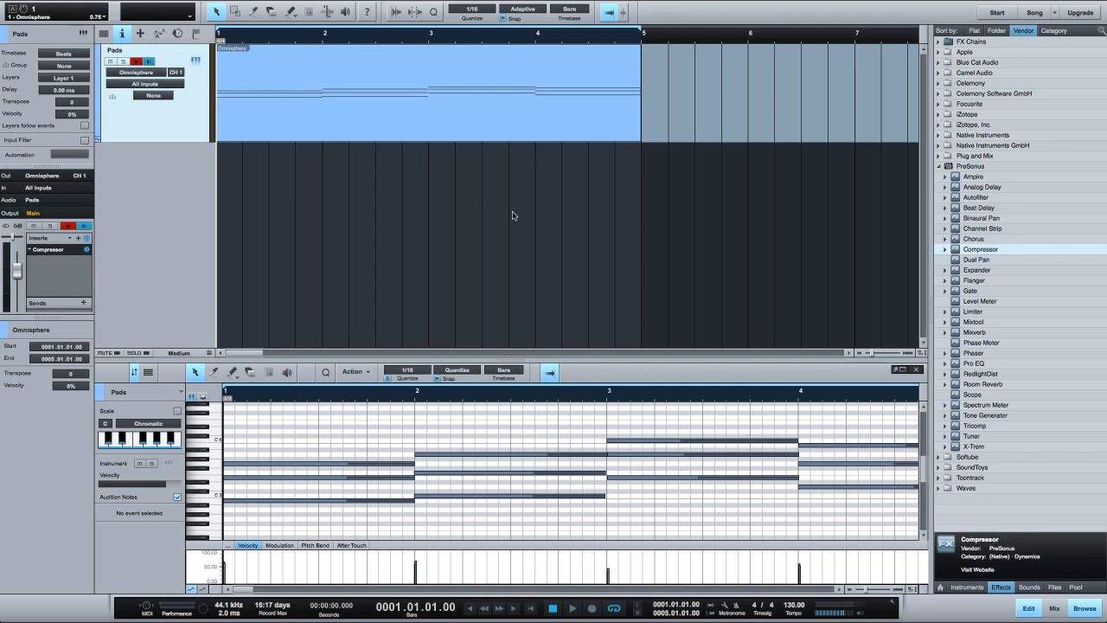
{"action": "mouse_move", "coordinate": [654, 260]}
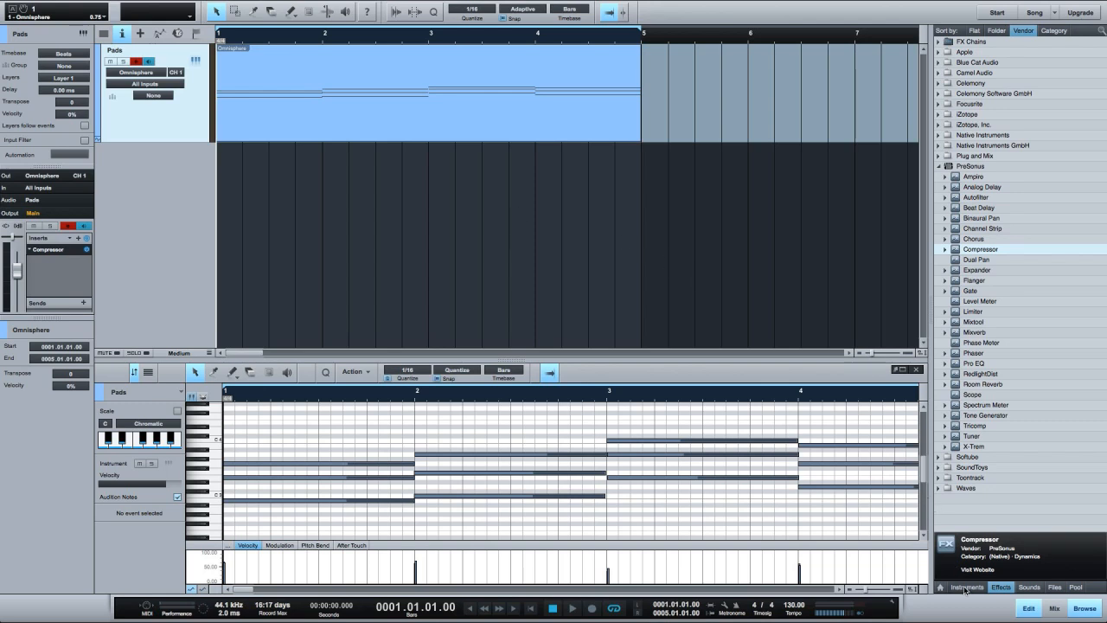
Create a Mojito synth track below Pads, tweak its amplitude envelope and close the synth window.
{"action": "left_click", "coordinate": [967, 588]}
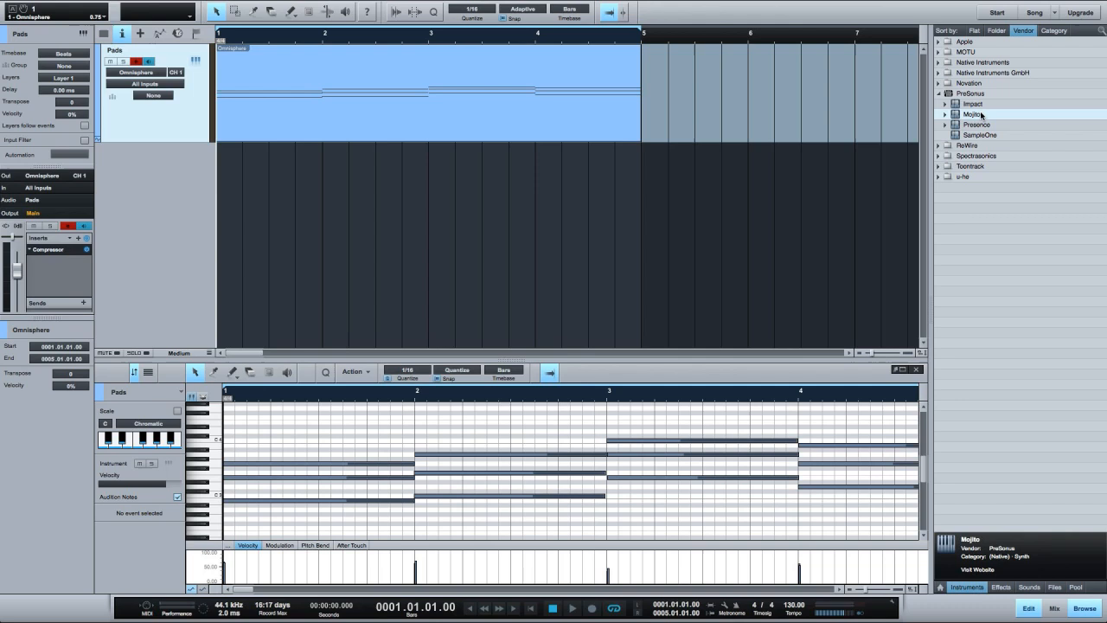
{"action": "left_click_drag", "start_coordinate": [972, 114], "coordinate": [291, 211]}
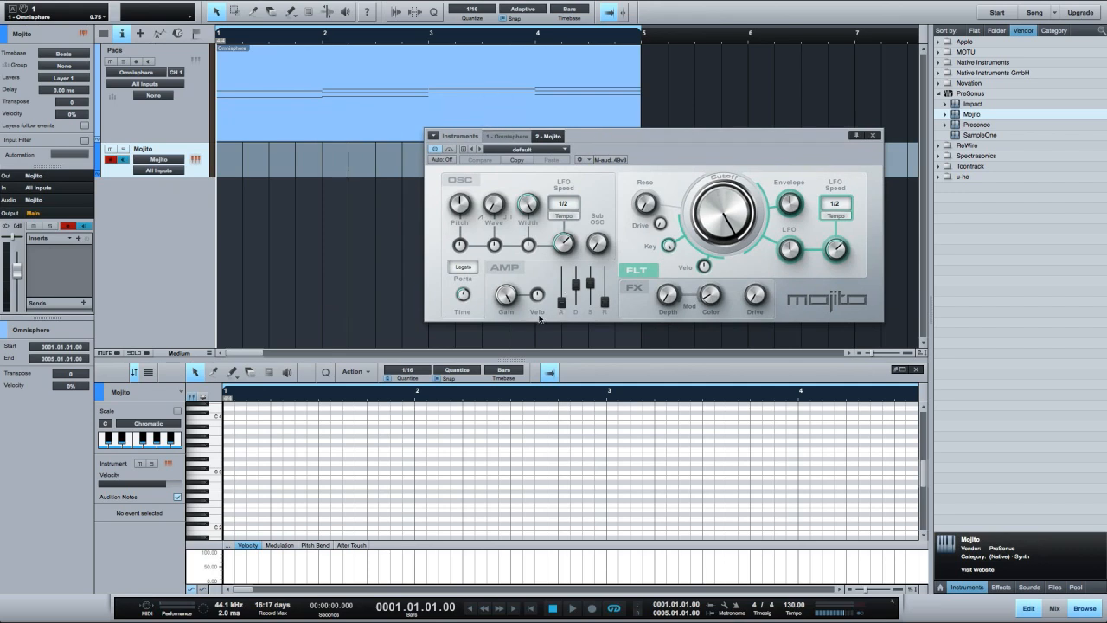
{"action": "mouse_move", "coordinate": [612, 310]}
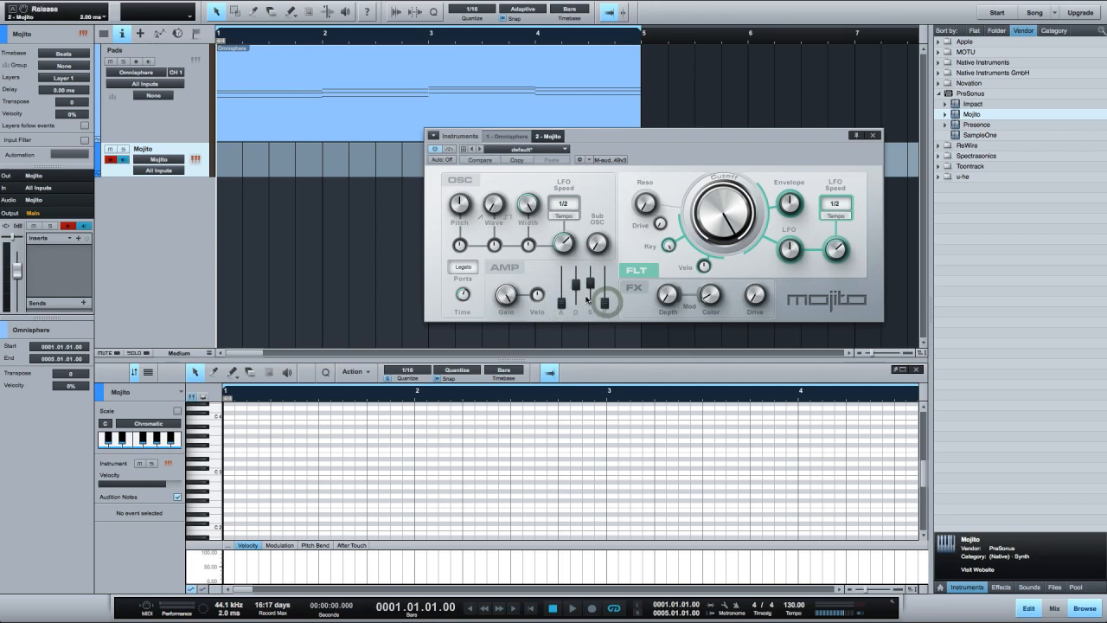
{"action": "left_click_drag", "start_coordinate": [574, 297], "coordinate": [574, 277]}
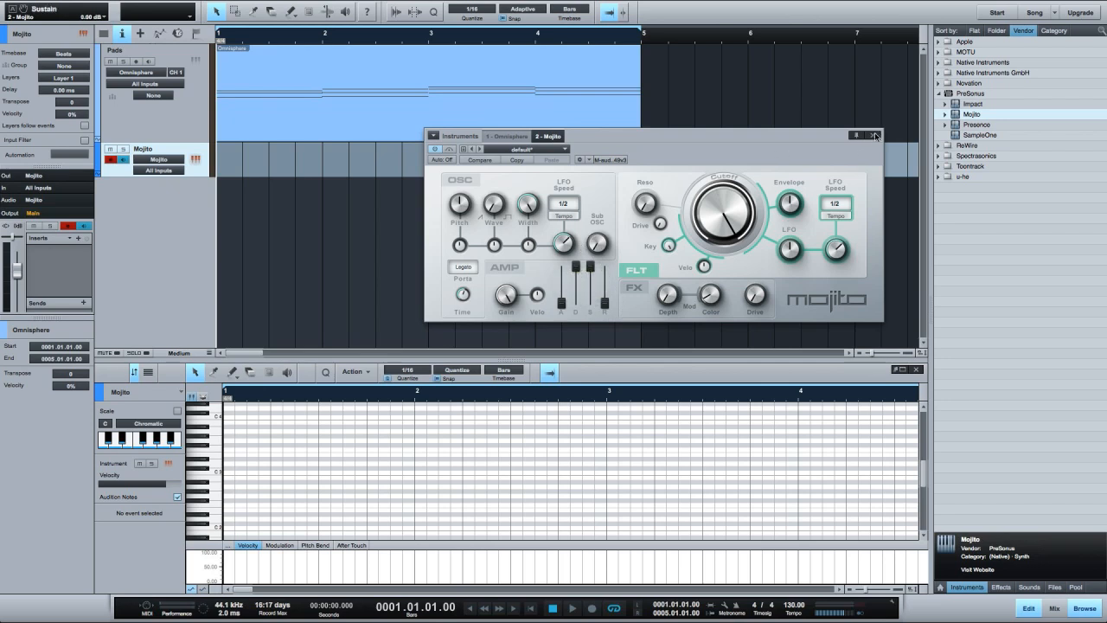
{"action": "left_click", "coordinate": [875, 135]}
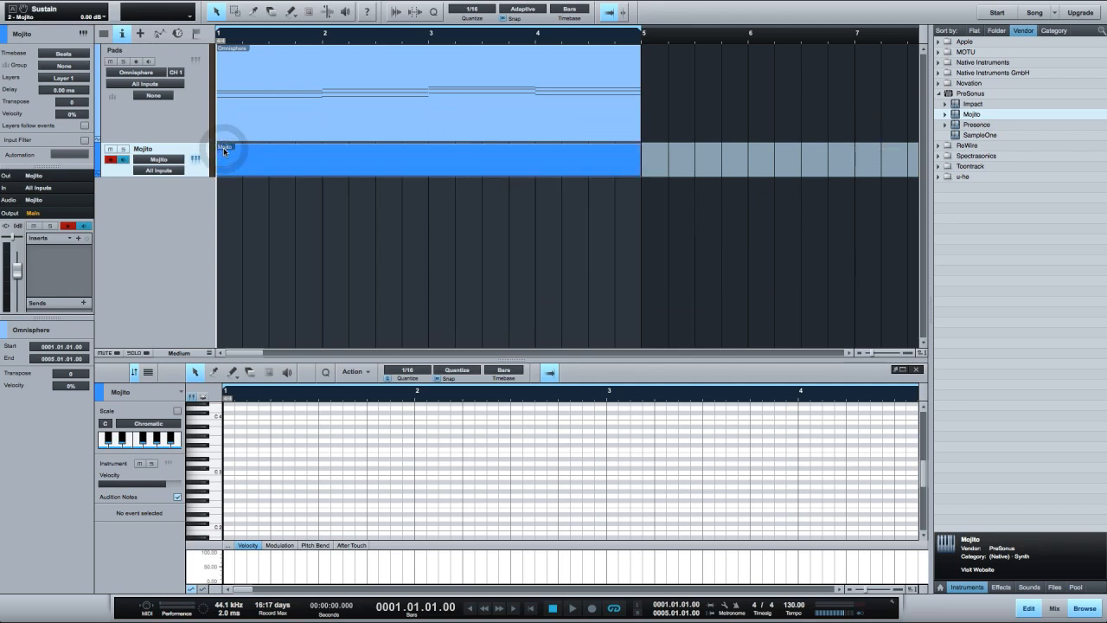
Paint single-pitch 16th notes on each beat across the Mojito part.
{"action": "left_click", "coordinate": [223, 474]}
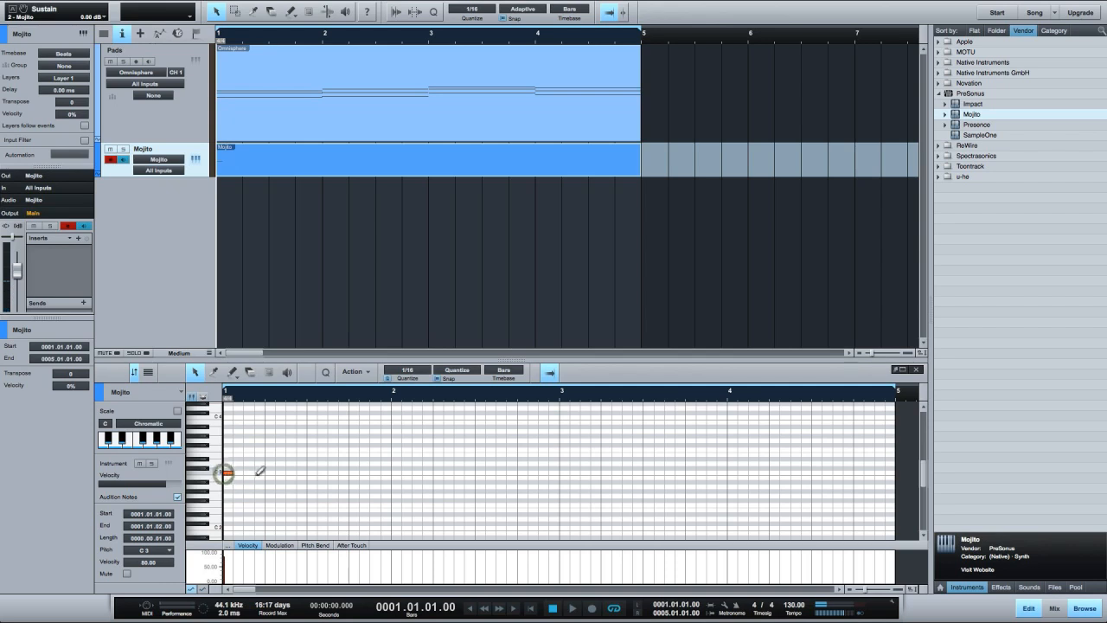
{"action": "left_click", "coordinate": [266, 475]}
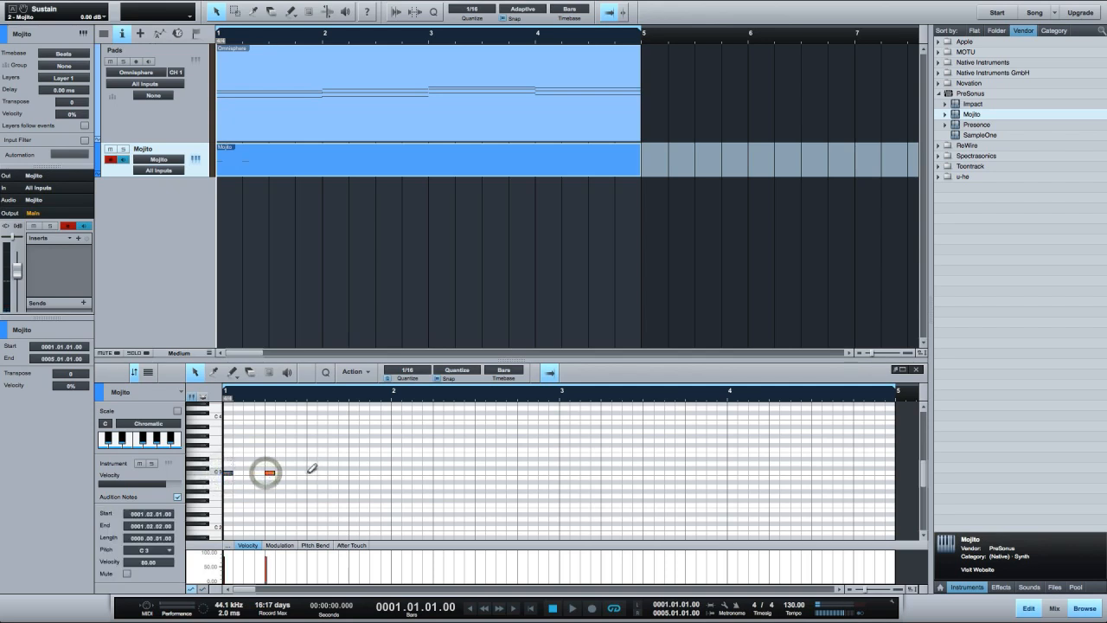
{"action": "left_click", "coordinate": [353, 470]}
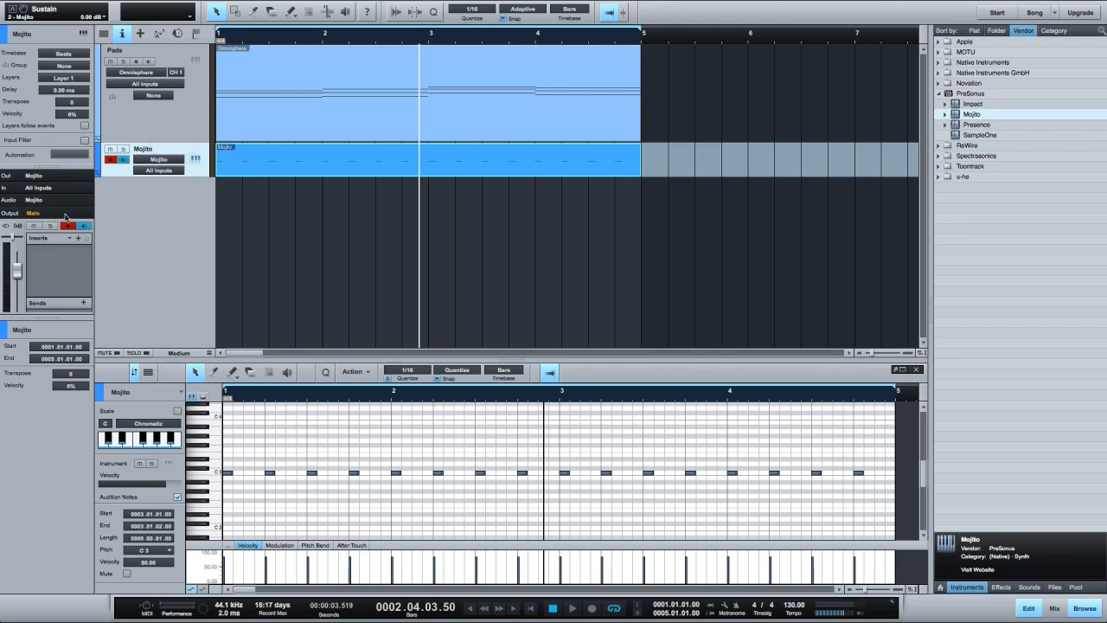
Route the Mojito track's output to Sidechain > Pads - Inserts - 1 - Compressor.
{"action": "left_click", "coordinate": [47, 212]}
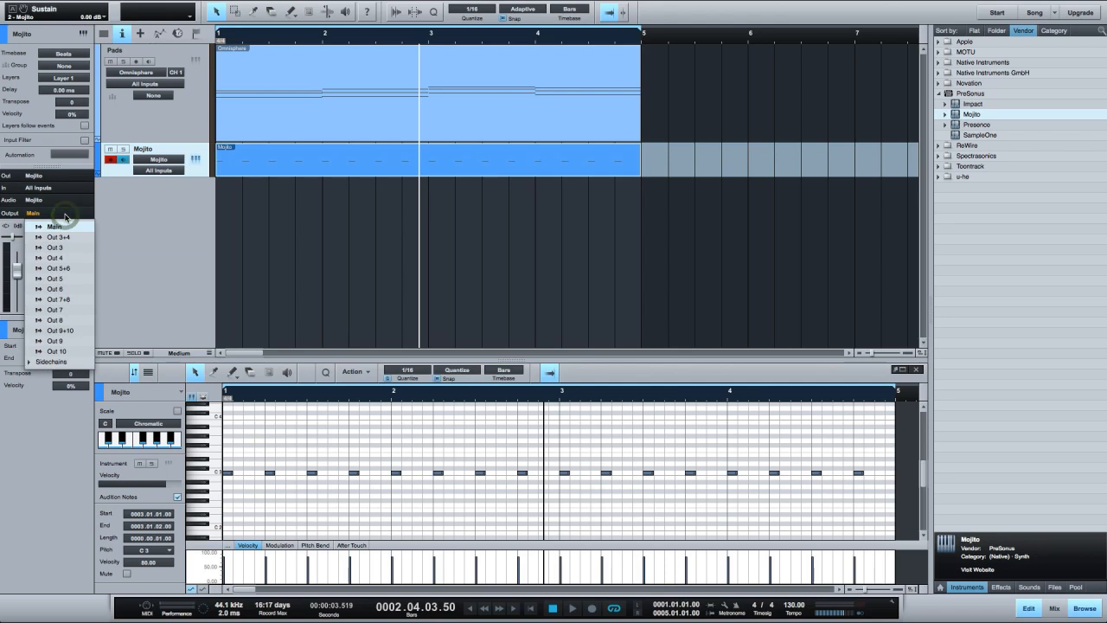
{"action": "mouse_move", "coordinate": [76, 284]}
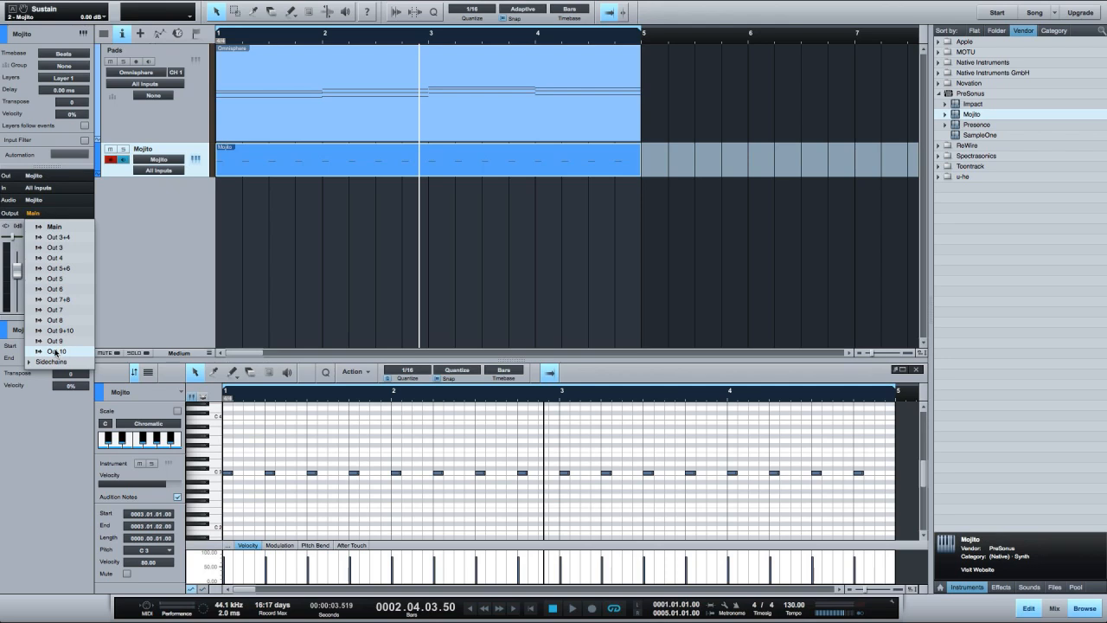
{"action": "mouse_move", "coordinate": [54, 361]}
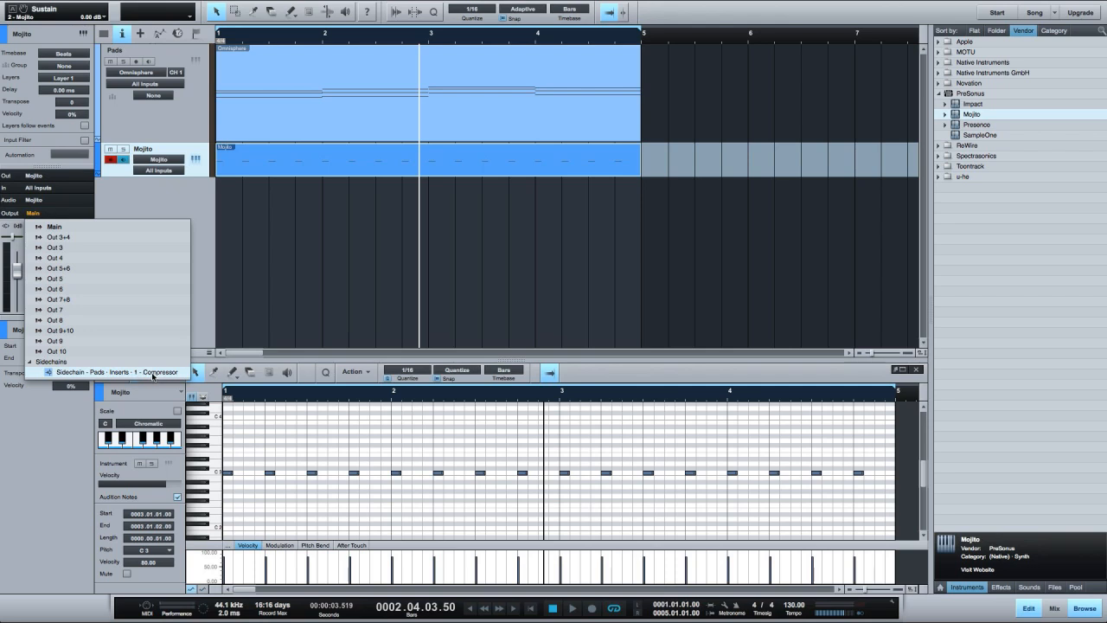
{"action": "left_click", "coordinate": [113, 372]}
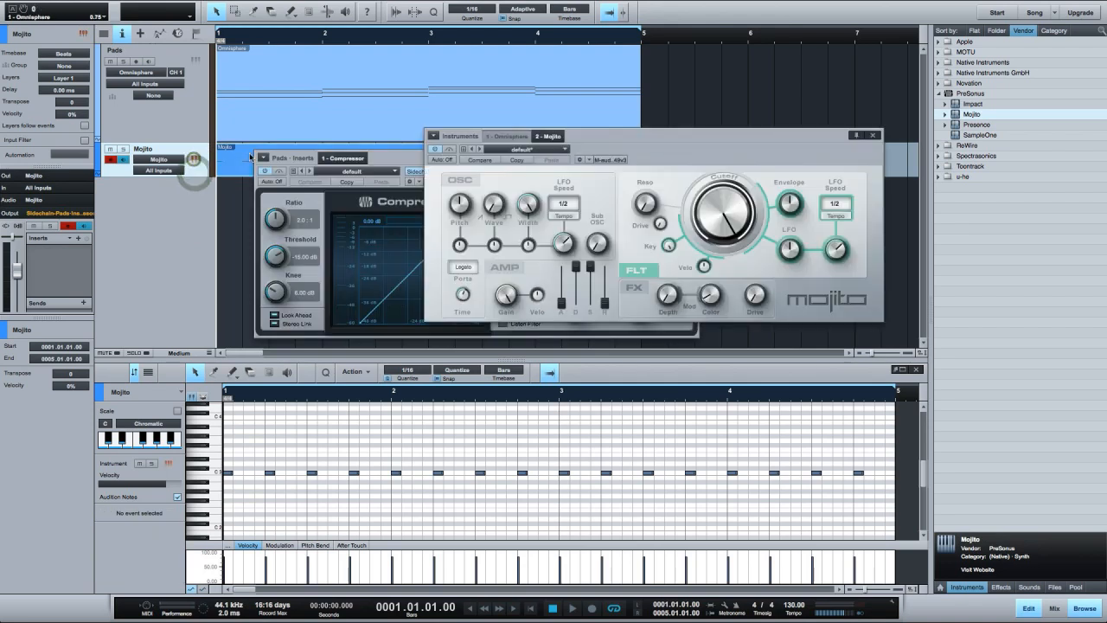
Adjust the Pads compressor's ducking strength during playback, then close its window.
{"action": "left_click_drag", "start_coordinate": [343, 157], "coordinate": [513, 348]}
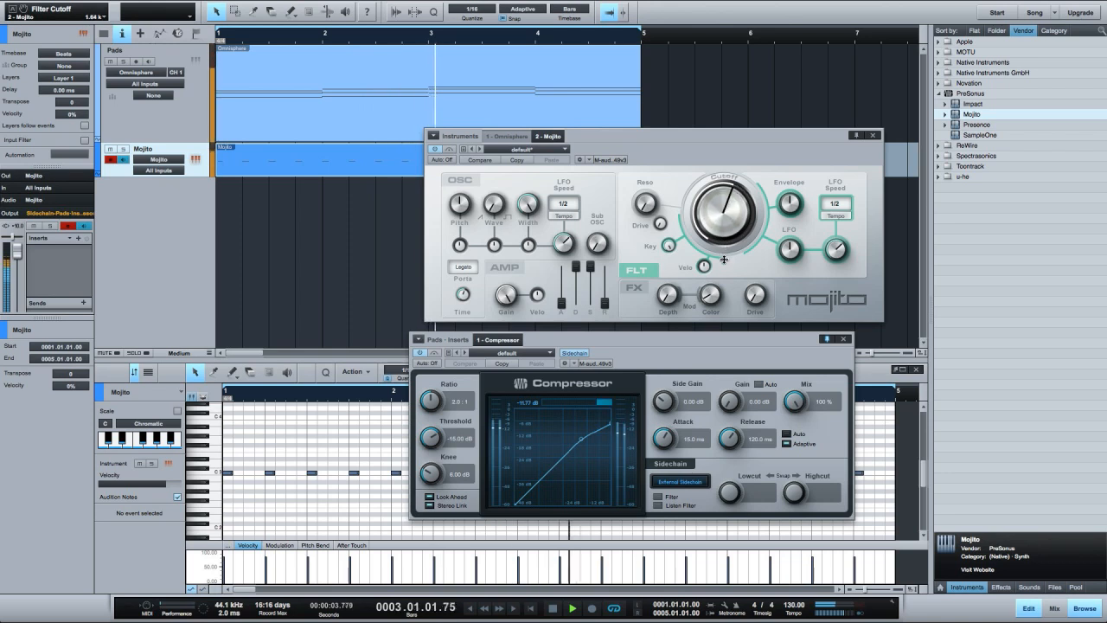
{"action": "left_click_drag", "start_coordinate": [725, 259], "coordinate": [725, 297]}
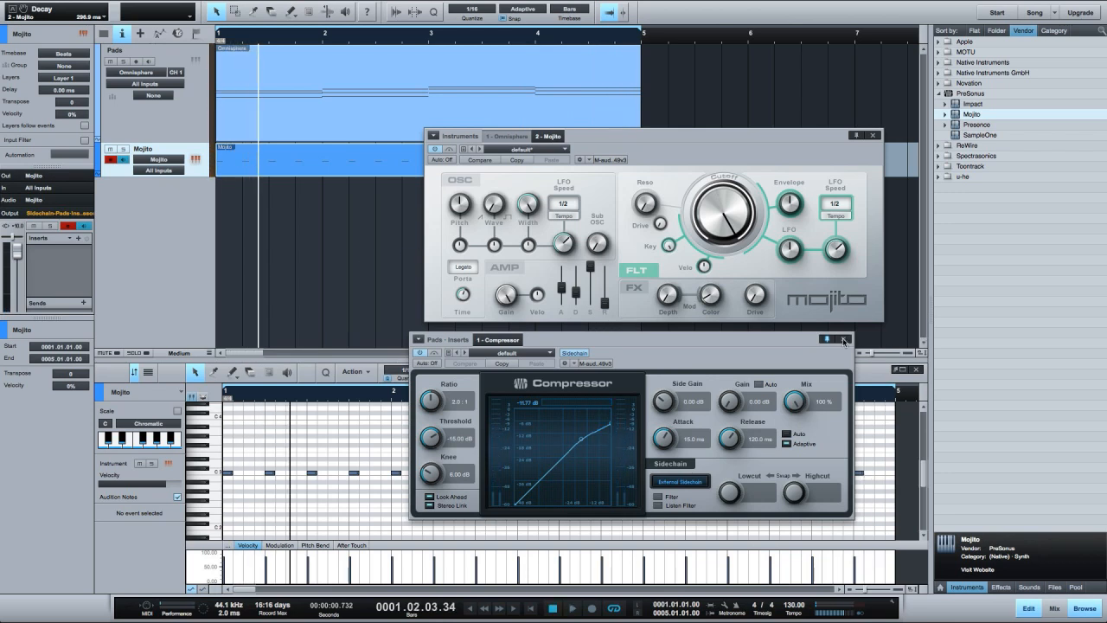
{"action": "left_click", "coordinate": [841, 339]}
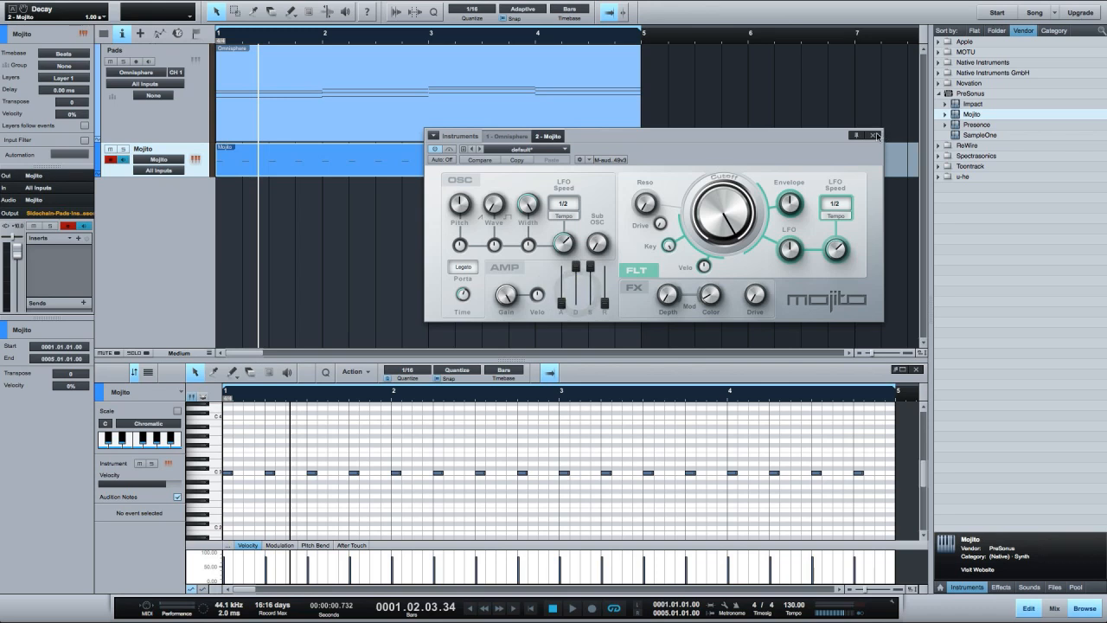
Close the Mojito synth window to browse for the Sidechain Compression musicloop.
{"action": "left_click", "coordinate": [876, 134]}
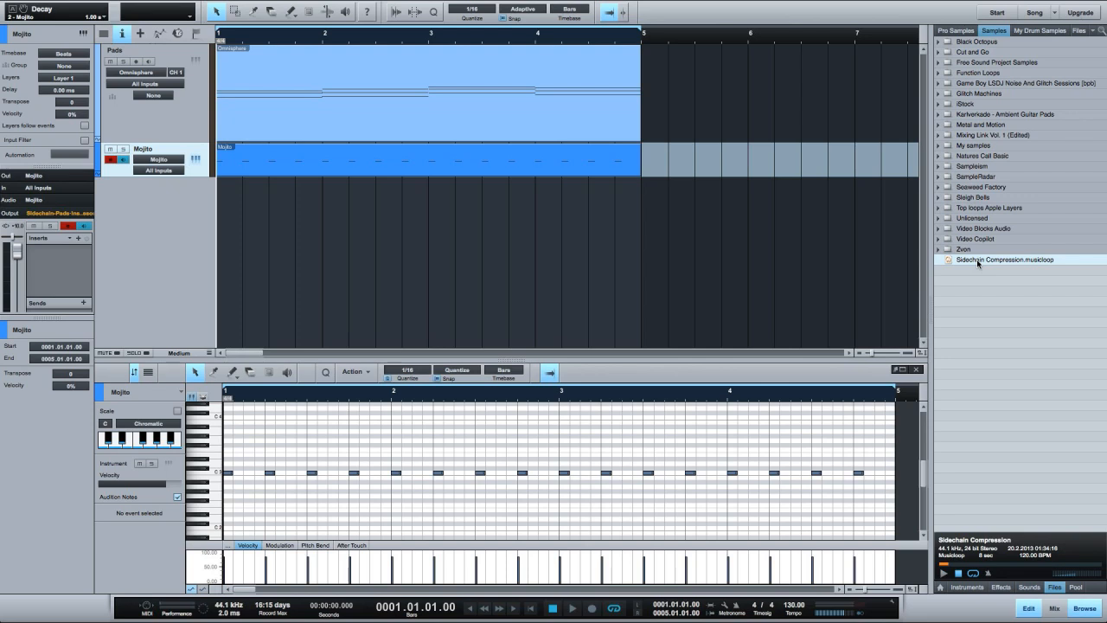
{"action": "mouse_move", "coordinate": [978, 263]}
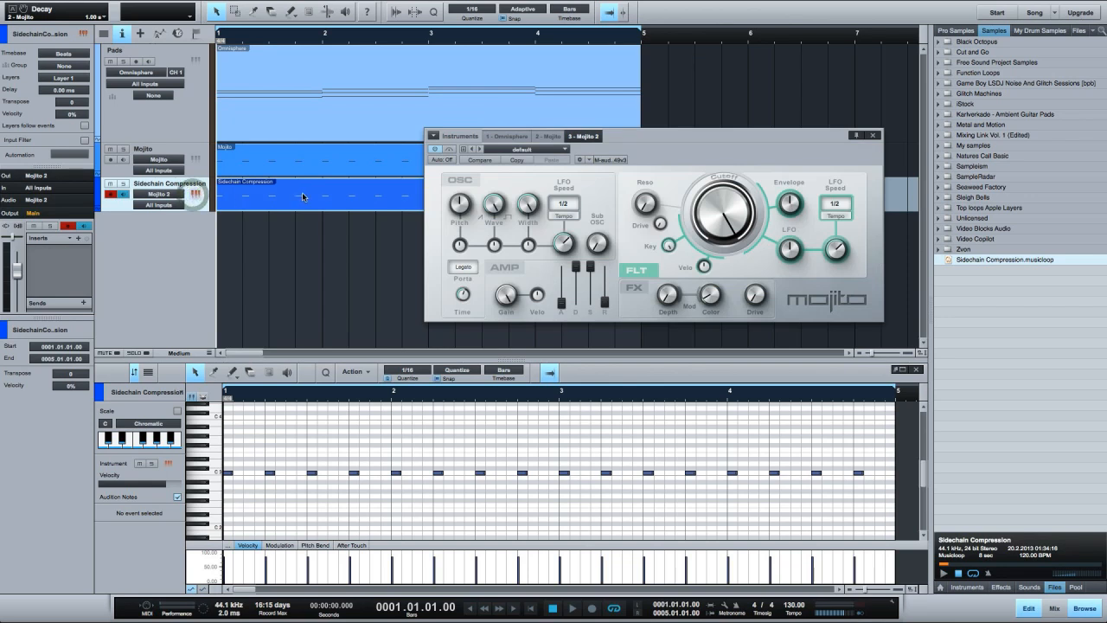
Close the new synth window and show the Sidechain Compression track's output destinations.
{"action": "left_click", "coordinate": [872, 135]}
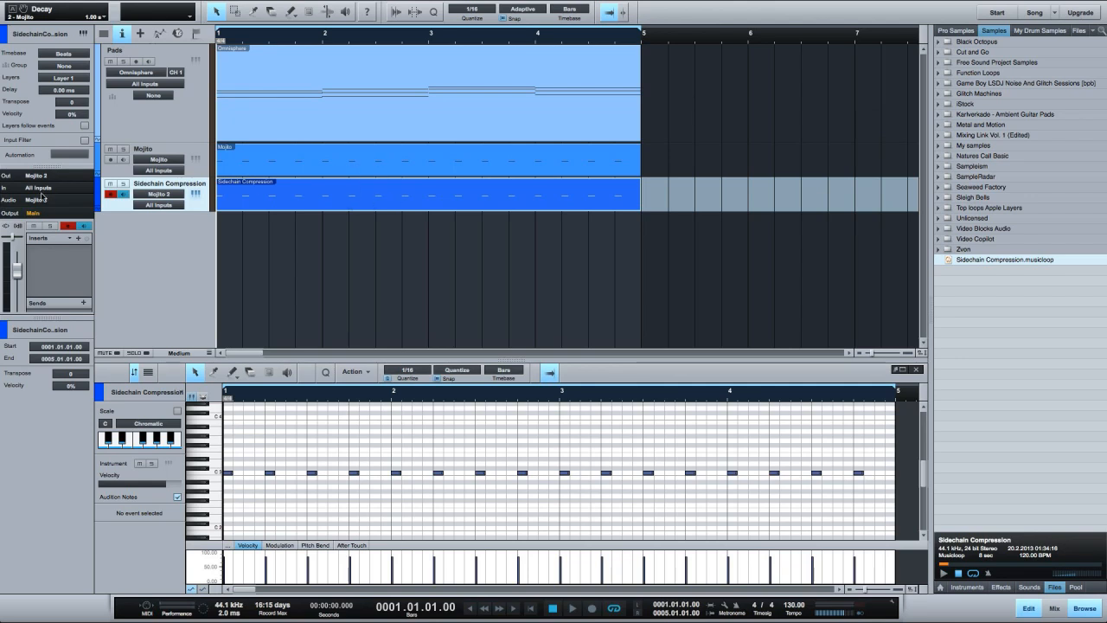
{"action": "left_click", "coordinate": [32, 213]}
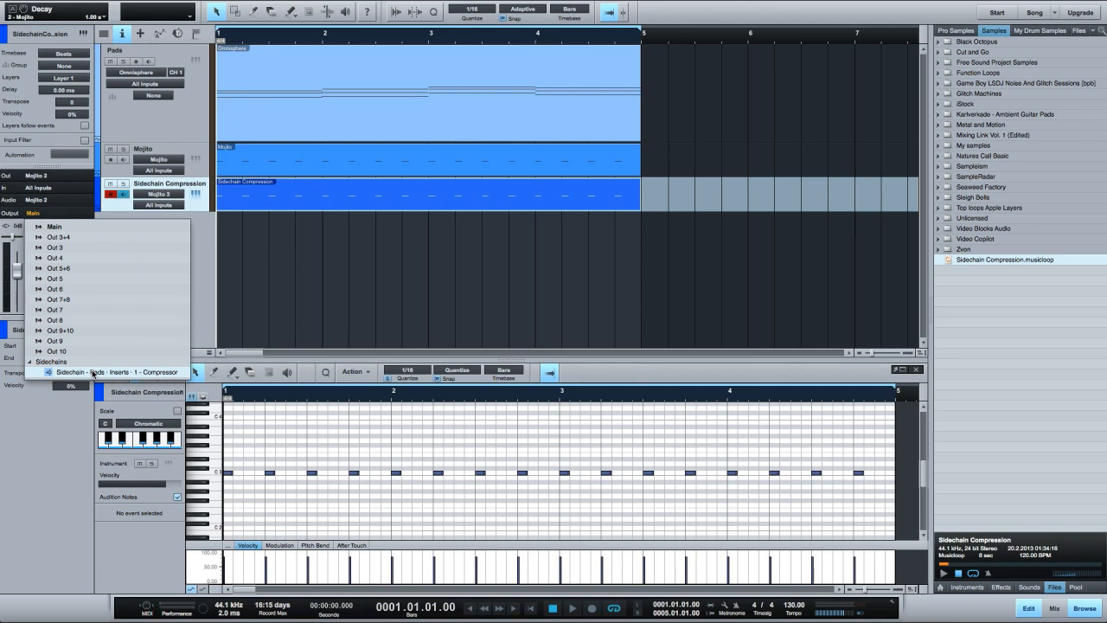
{"action": "mouse_move", "coordinate": [171, 378]}
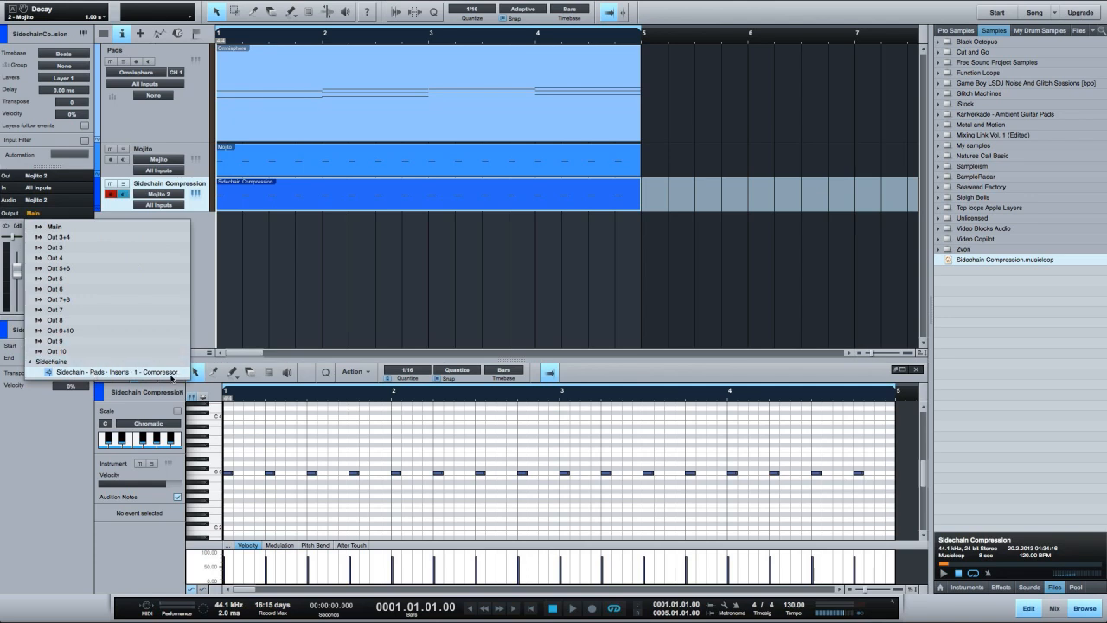